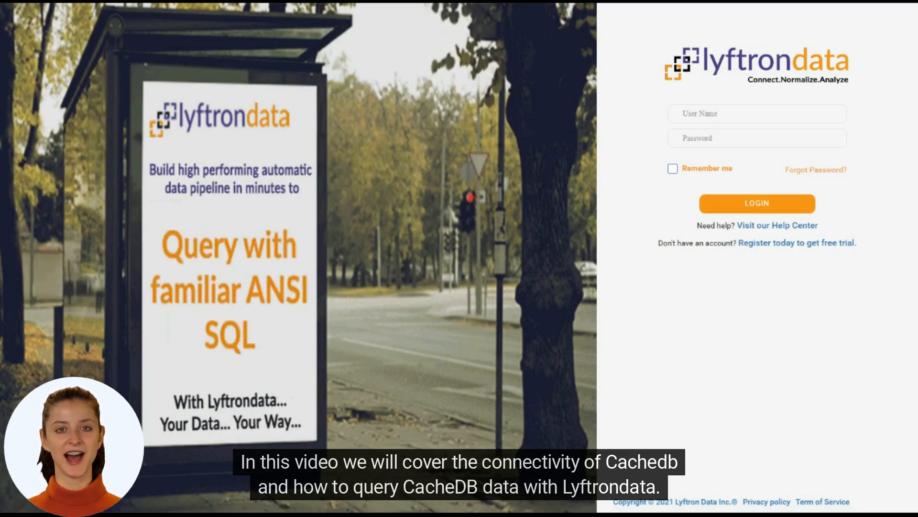
# Sign in to Lyftrondata as admin and reach the Quickstart overview page
pyautogui.write('admin')
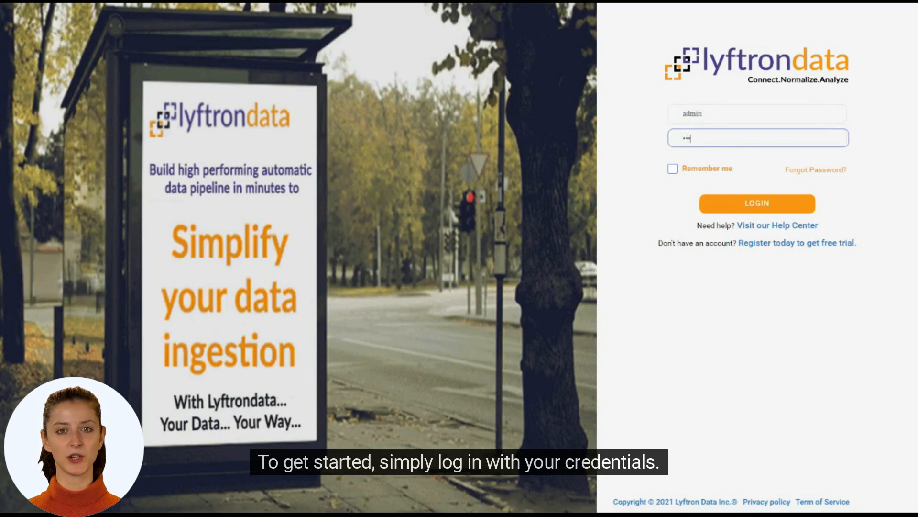
pyautogui.click(757, 203)
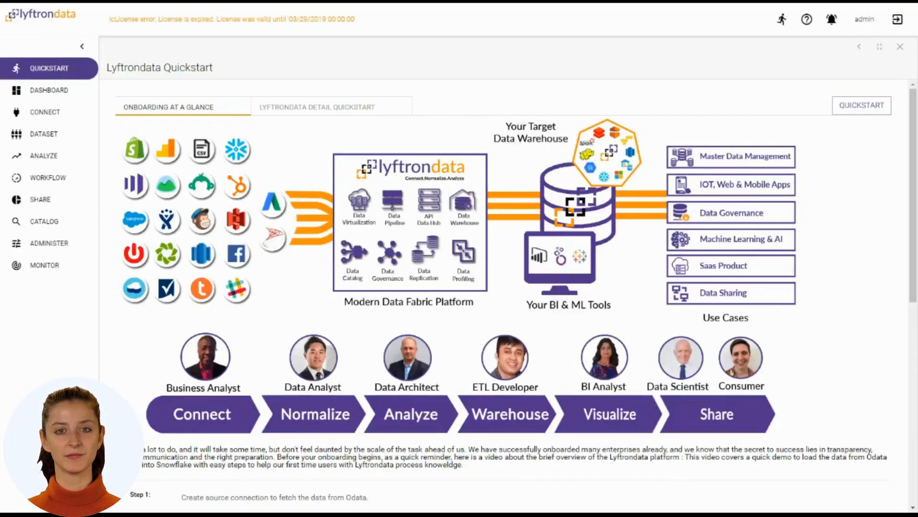
pyautogui.moveTo(690, 126)
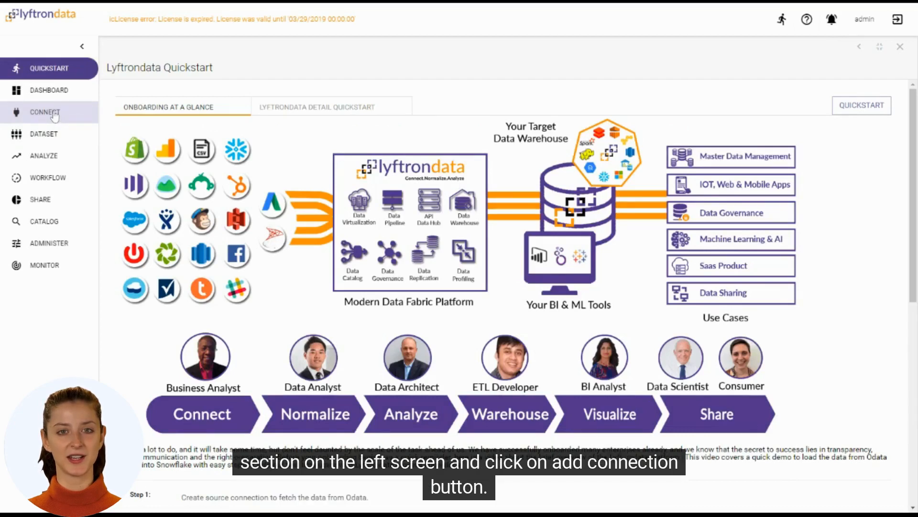
# Start a new connection and choose InterSystems Caché as its provider
pyautogui.click(43, 111)
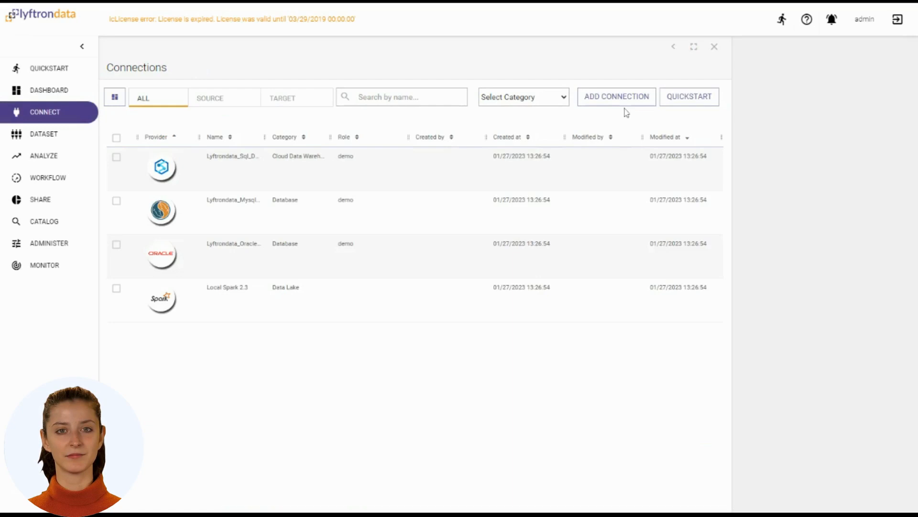
pyautogui.click(616, 97)
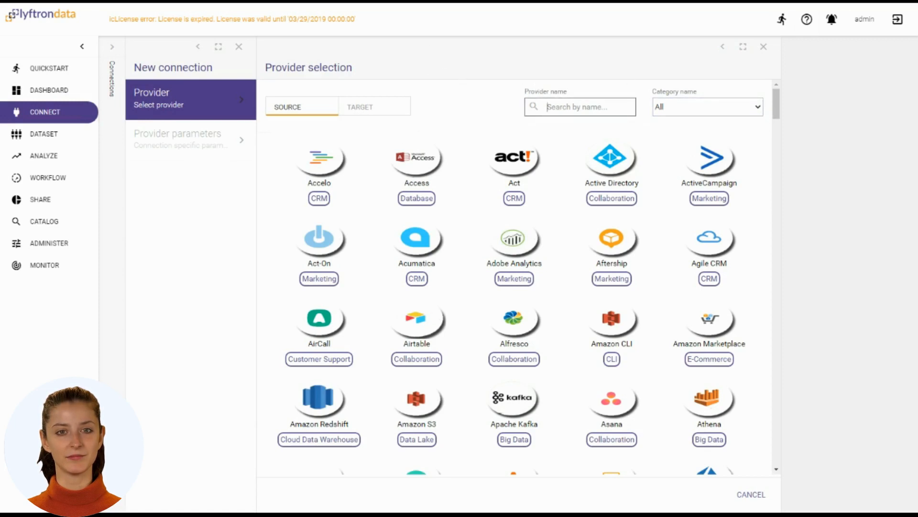
pyautogui.write('intersystems')
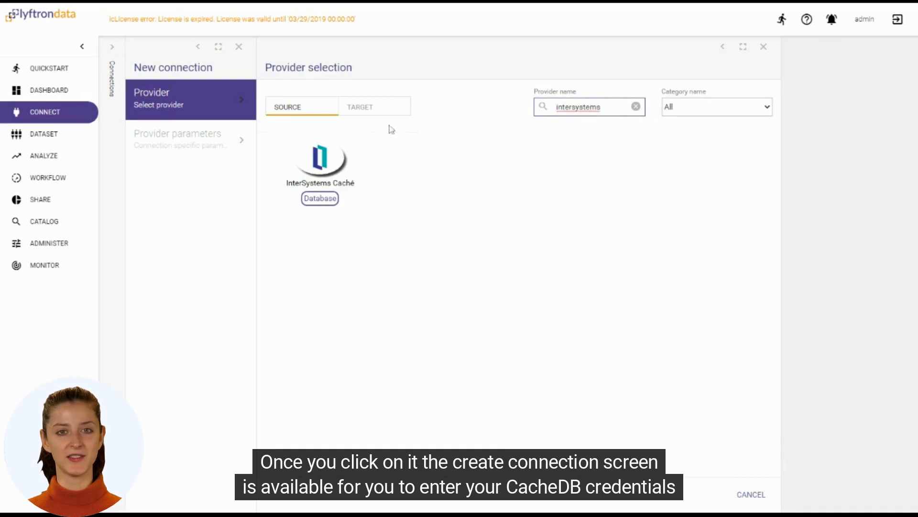
pyautogui.click(319, 161)
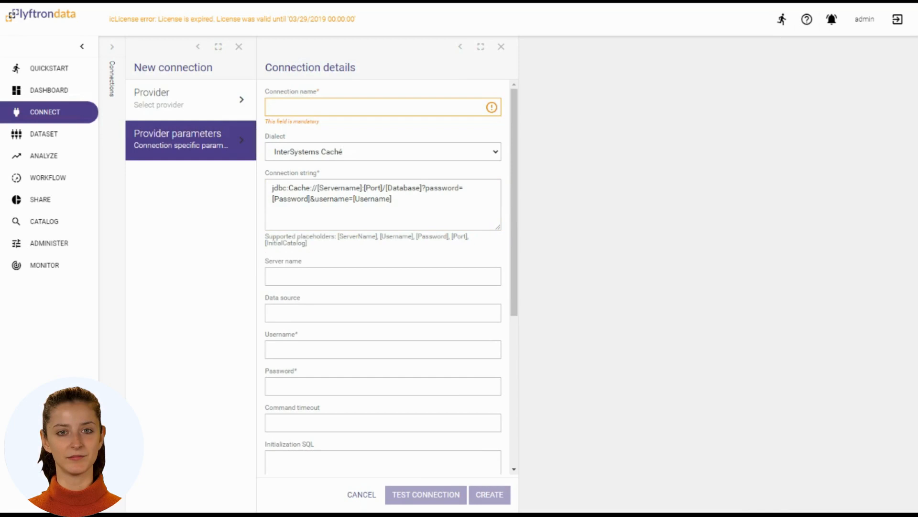
# Name the connection test_cache and enter server 10.1.140.147
pyautogui.write('t')
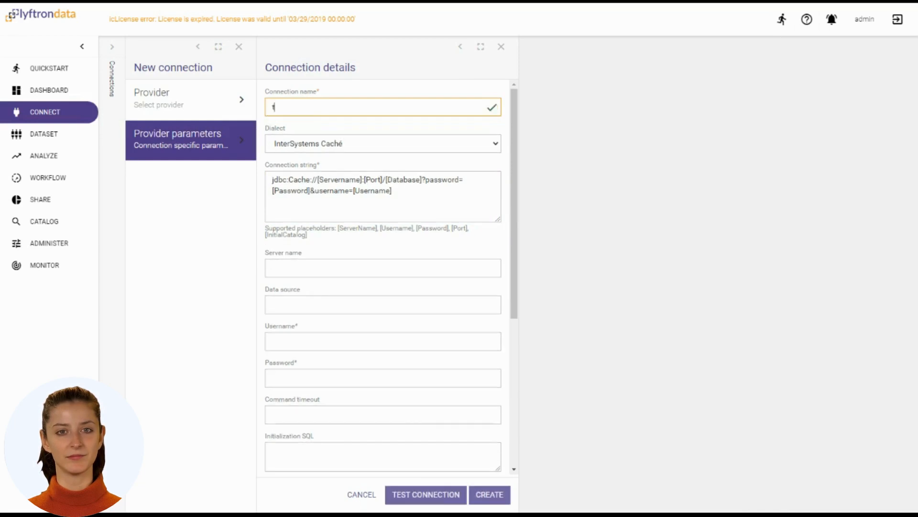
pyautogui.write('est_conn')
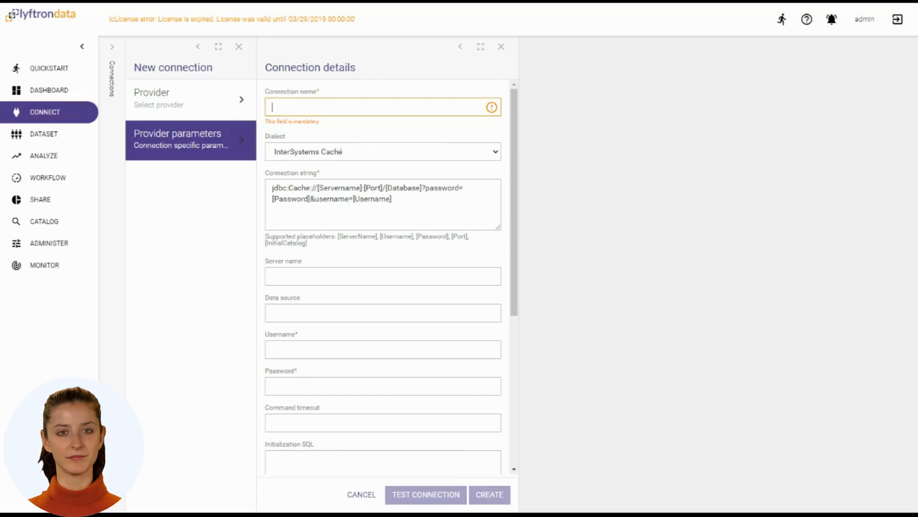
pyautogui.write('test_cache')
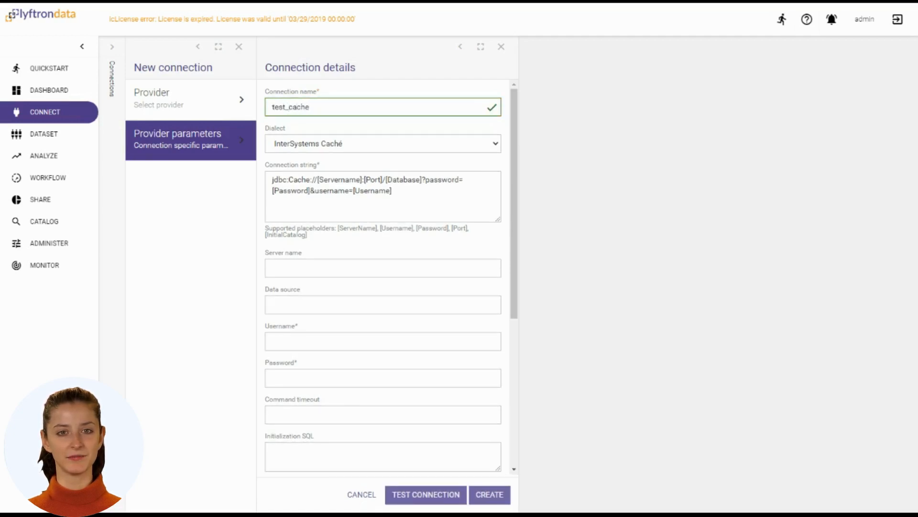
pyautogui.click(382, 268)
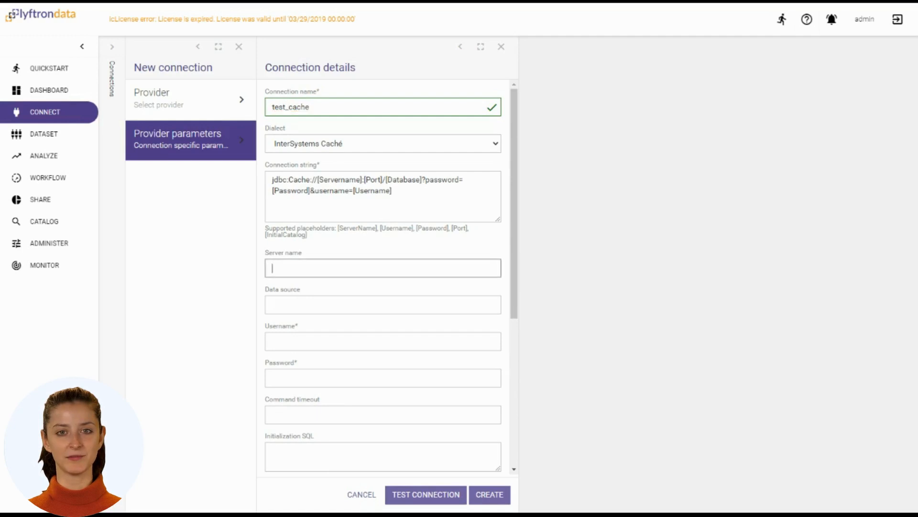
pyautogui.write('10.1.140.147')
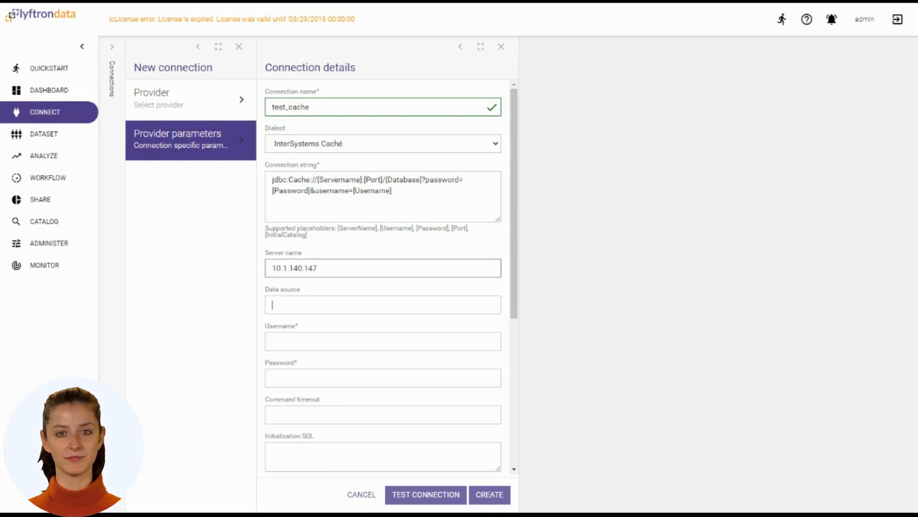
# Fill the connection string with port 1972 and database live/aff
pyautogui.write('19720')
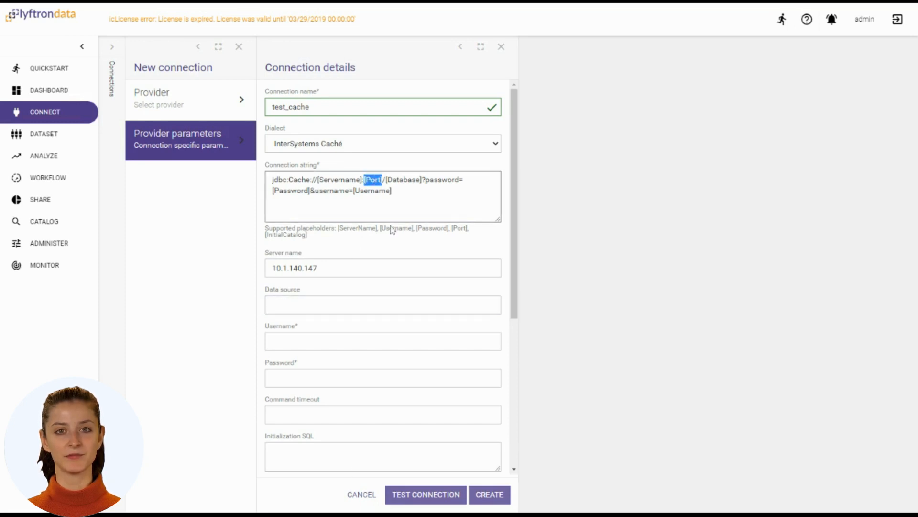
pyautogui.write('1972')
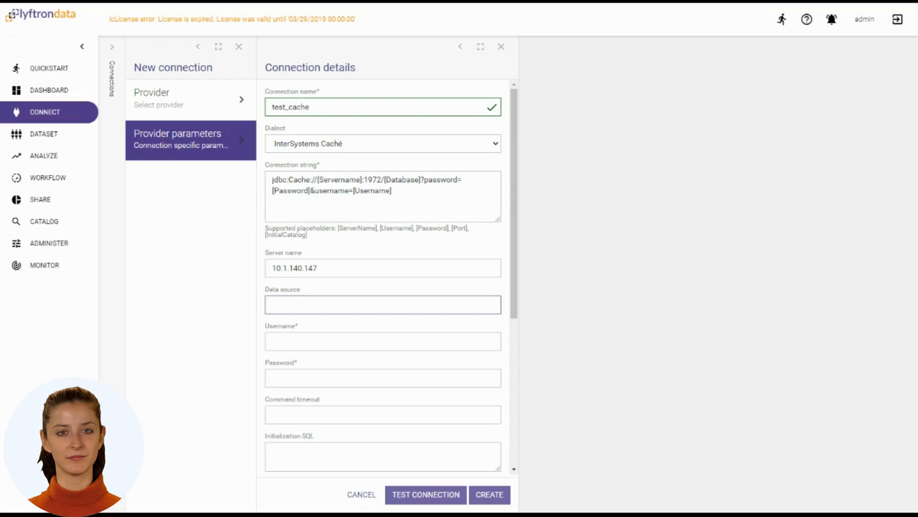
pyautogui.write('live/aff')
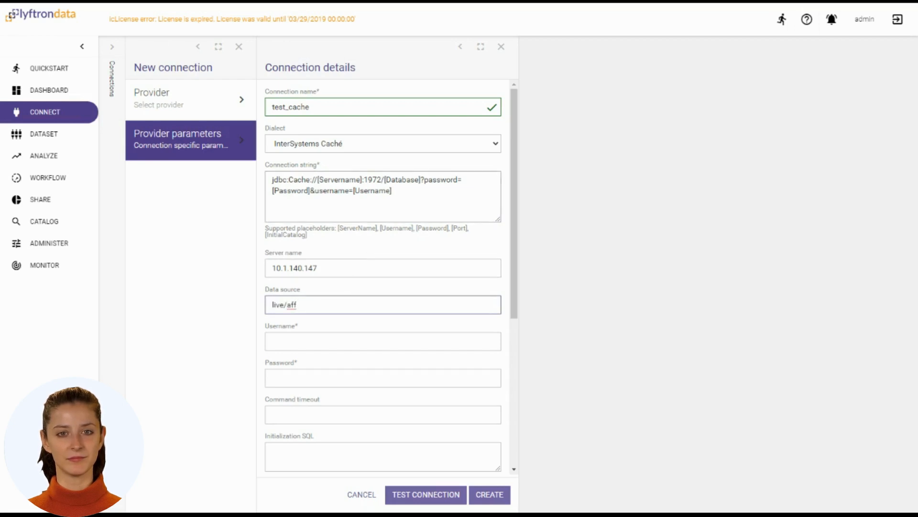
pyautogui.doubleClick(411, 180)
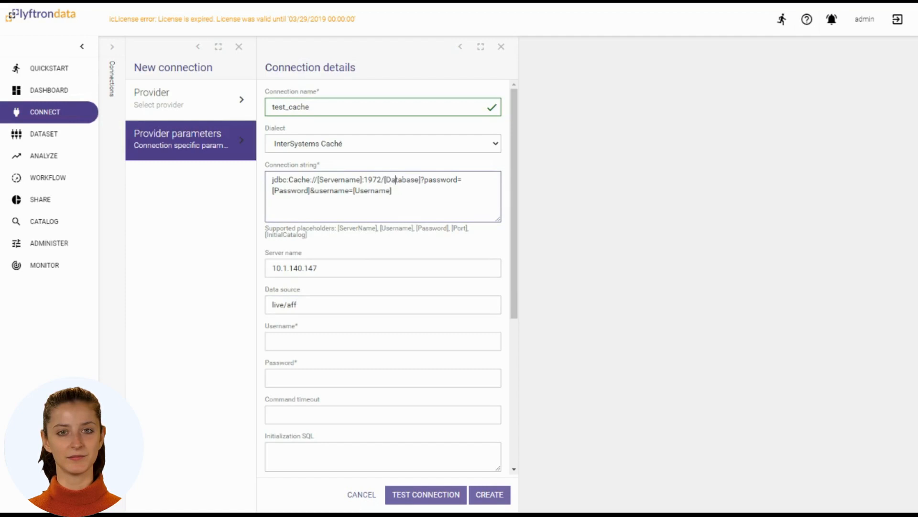
pyautogui.doubleClick(403, 179)
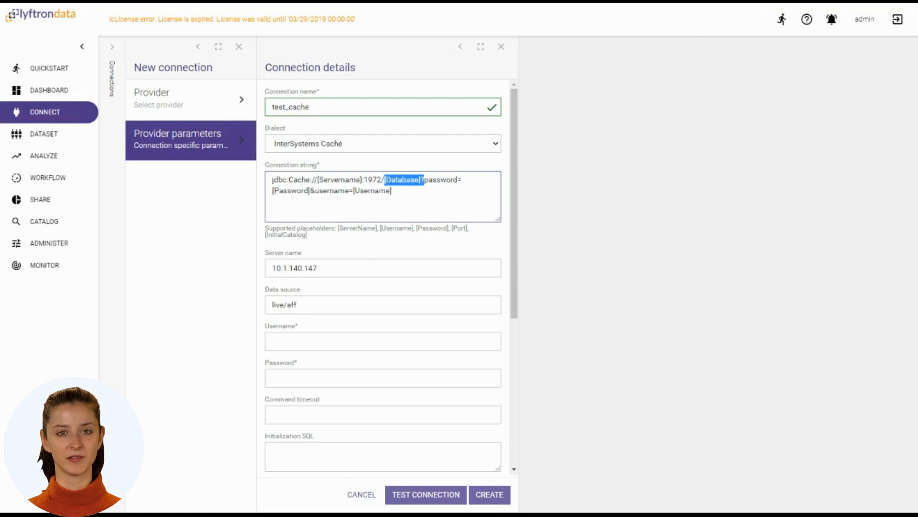
pyautogui.write('live/aff')
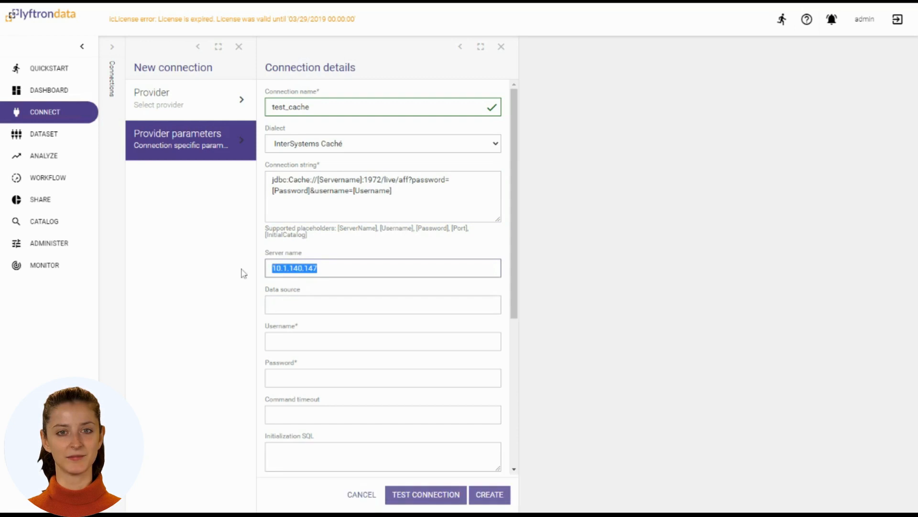
# Put server 10.1.140.147 in the connection string and enter username lyftrondatagcp with password
pyautogui.press('Delete')
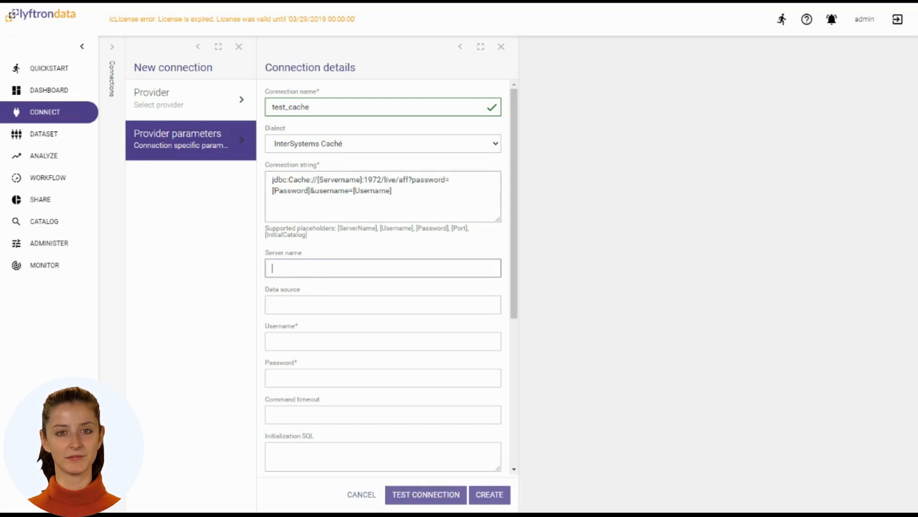
pyautogui.doubleClick(337, 180)
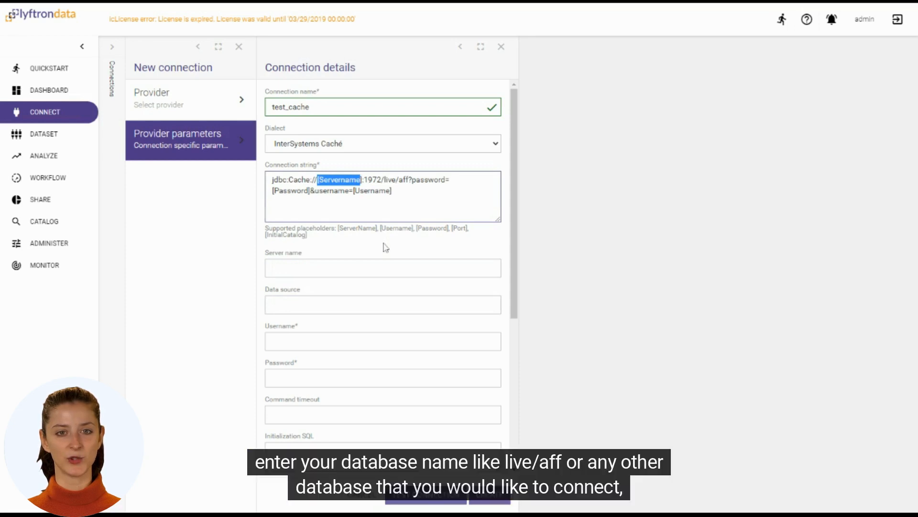
pyautogui.write('10.1.140.147')
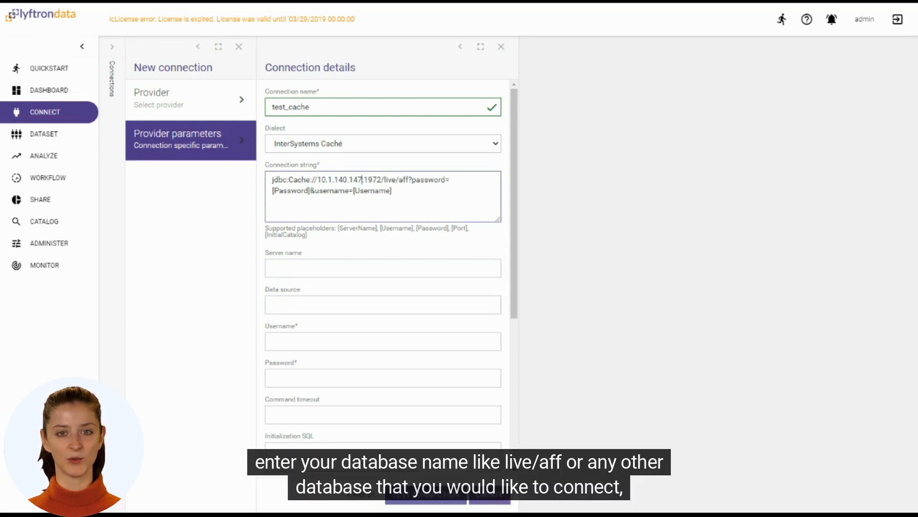
pyautogui.moveTo(151, 491)
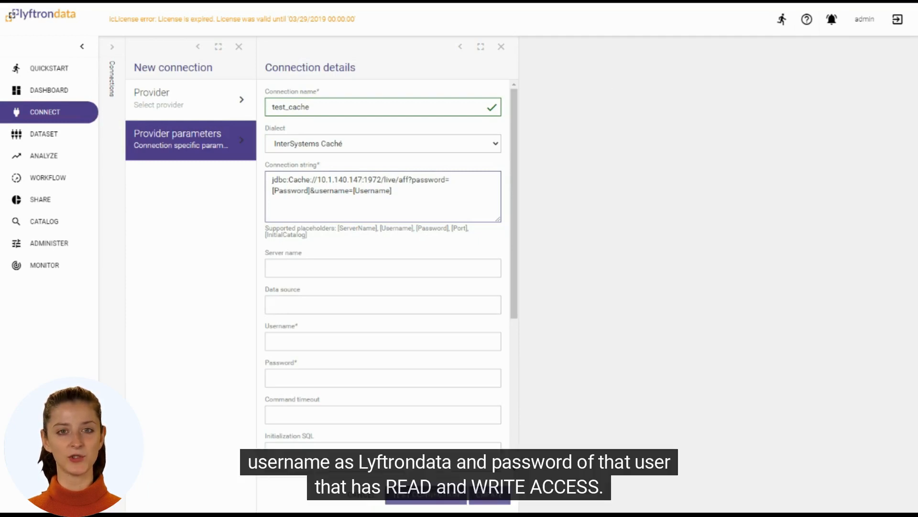
pyautogui.doubleClick(289, 190)
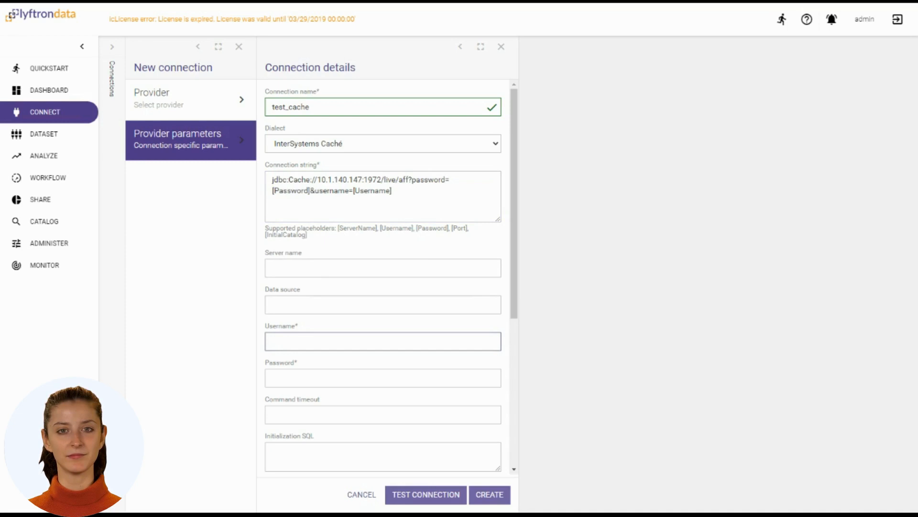
pyautogui.write('lyftrondatagcp')
pyautogui.click(383, 106)
pyautogui.write('Src_')
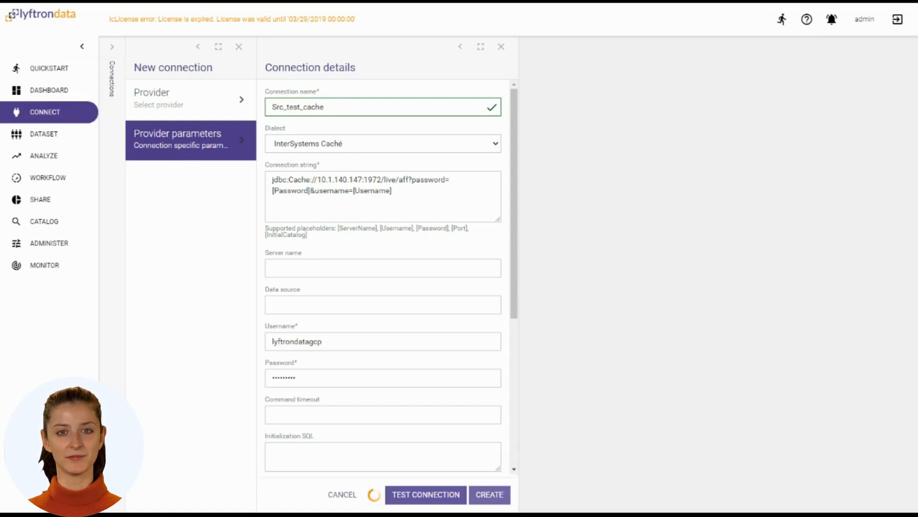
# Test the Caché connection and create it as test_cache
pyautogui.click(425, 494)
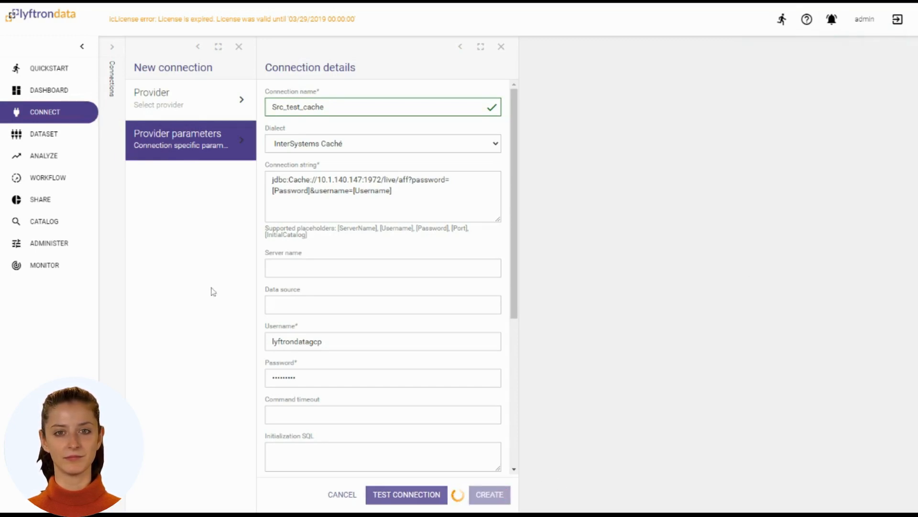
pyautogui.click(489, 495)
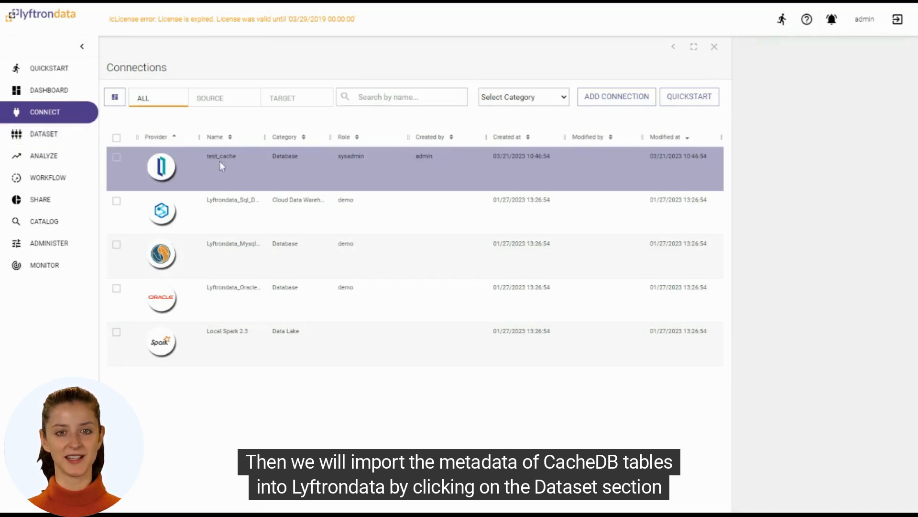
# Begin a new data source on the test_cache connection and proceed to table selection
pyautogui.click(43, 133)
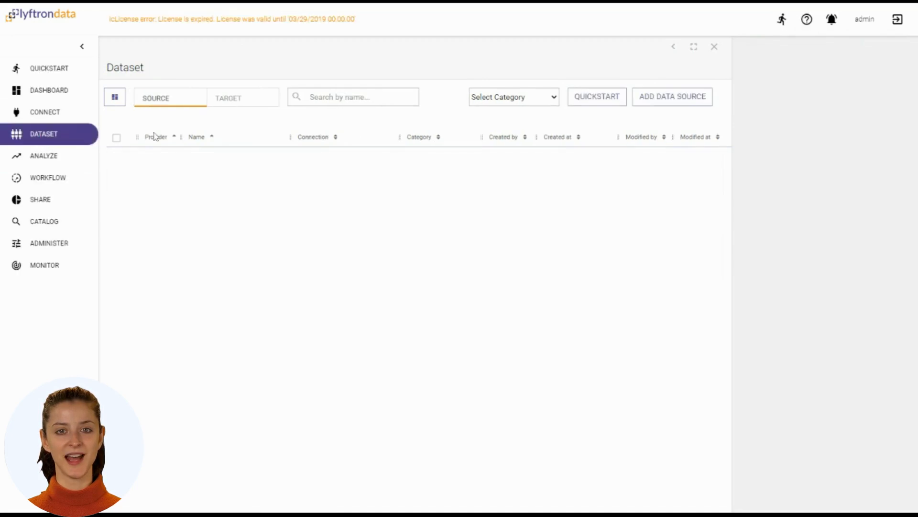
pyautogui.click(672, 97)
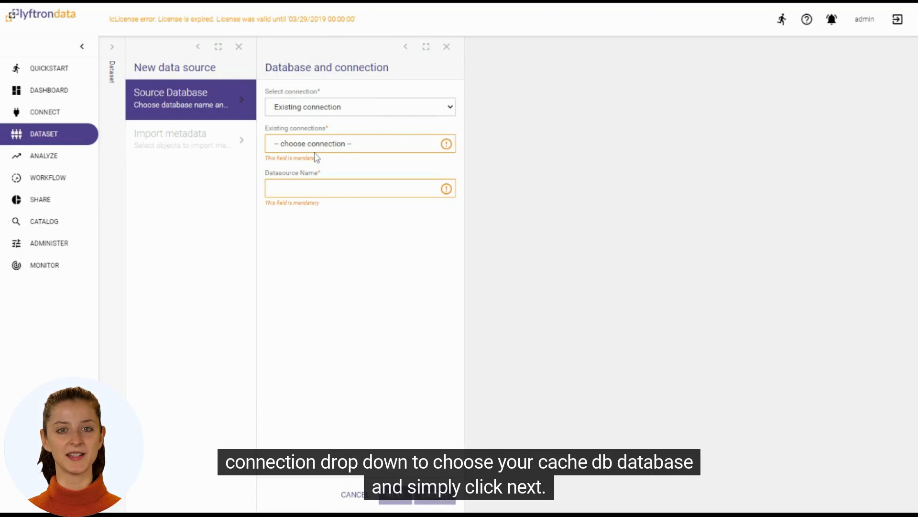
pyautogui.click(360, 143)
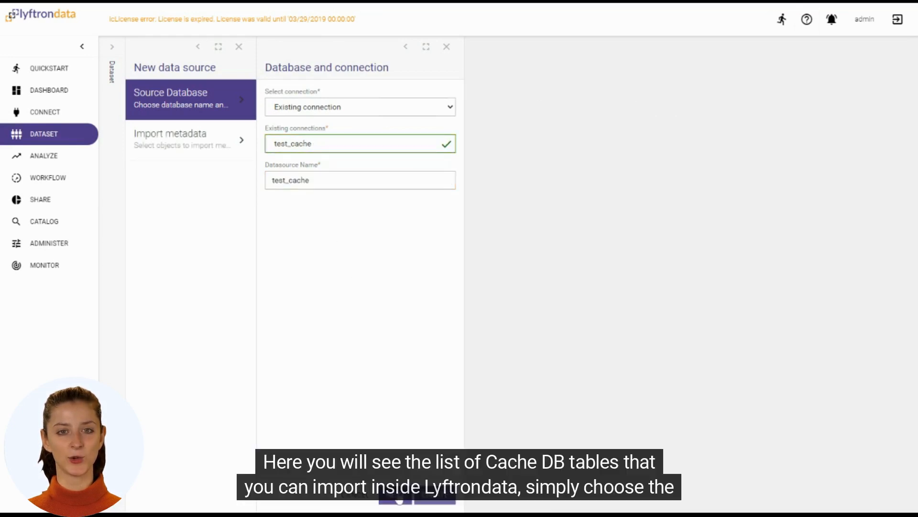
pyautogui.click(170, 139)
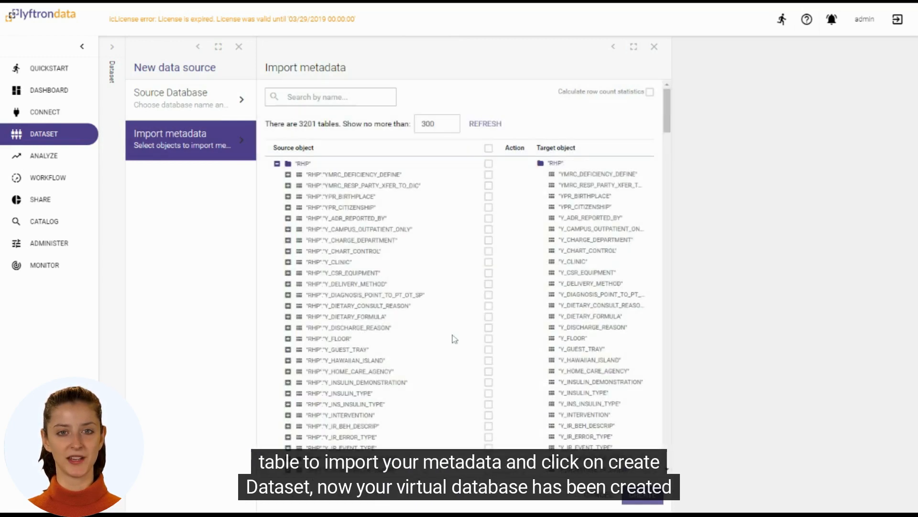
pyautogui.moveTo(497, 181)
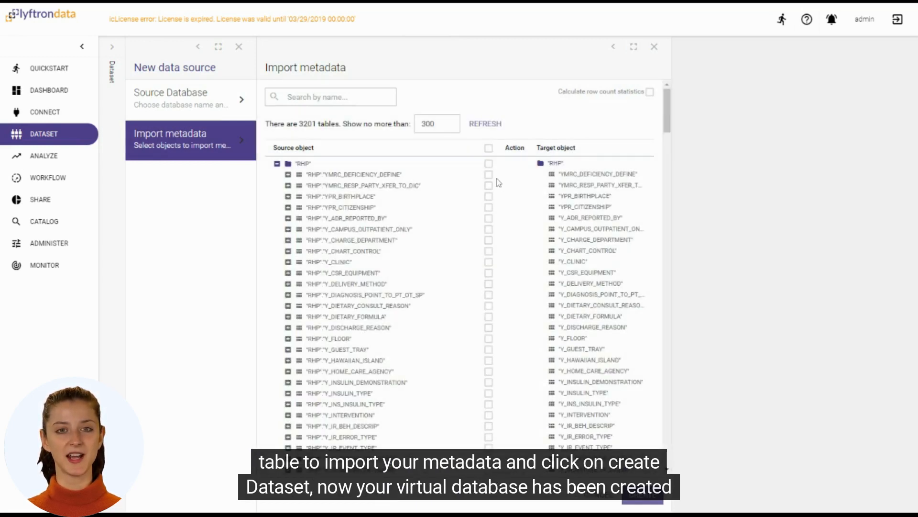
# Import the YMRC_DEFICIENCY_DEFINE table and create the test_cache dataset
pyautogui.click(488, 162)
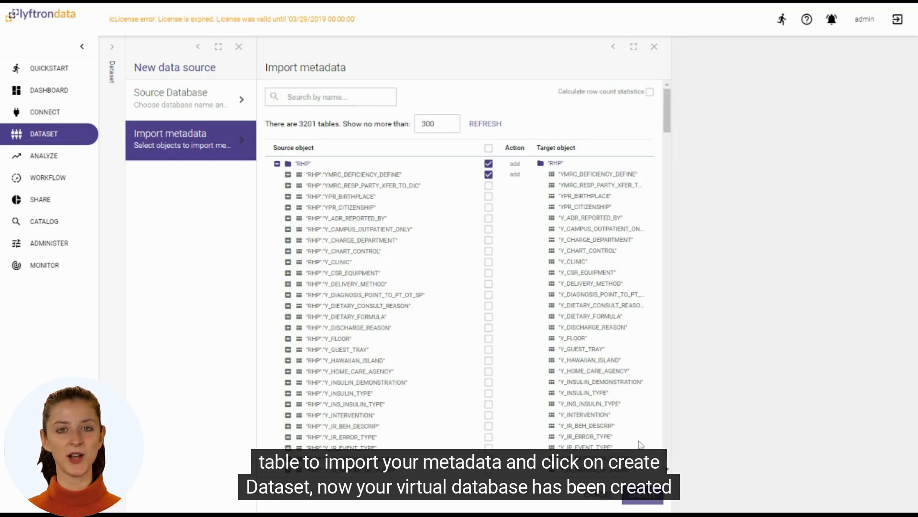
pyautogui.click(643, 494)
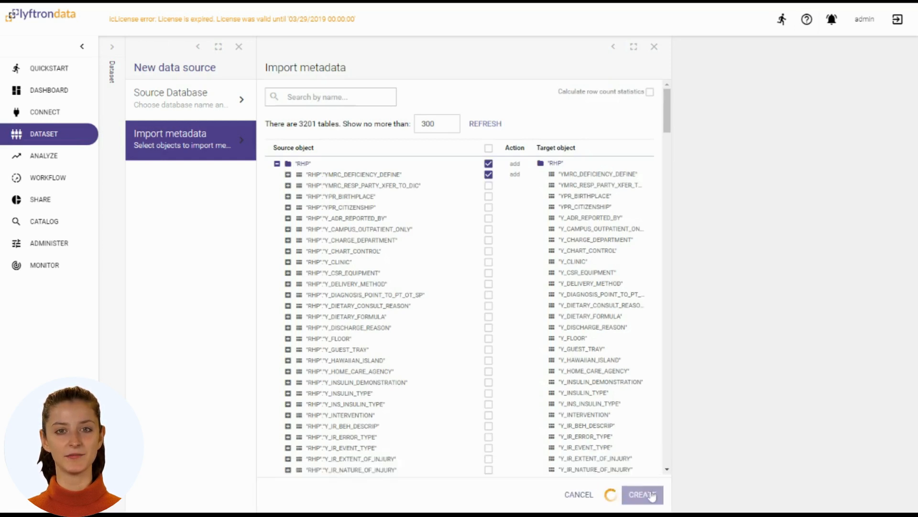
pyautogui.click(643, 494)
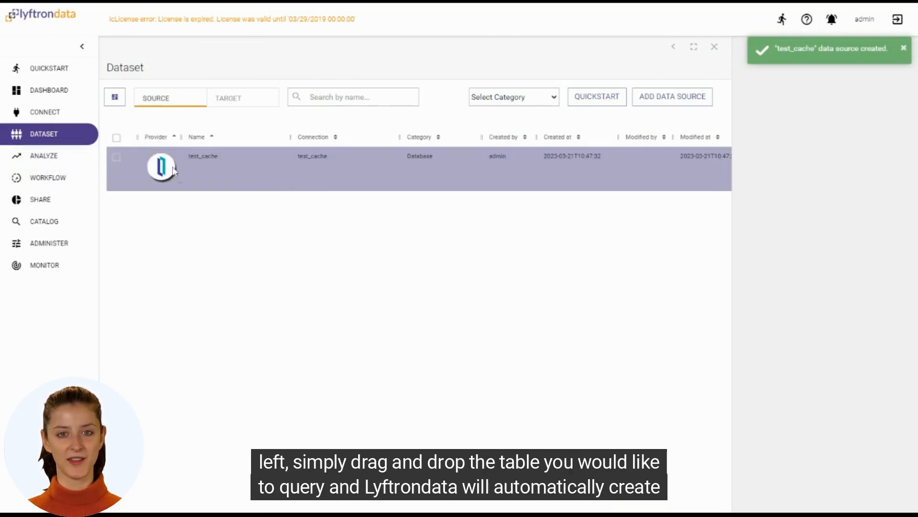
# Build select count(*) from [test_cache].[RHP].[YMRC_DEFICIENCY_DEFINE] in the Analyze query editor
pyautogui.click(43, 155)
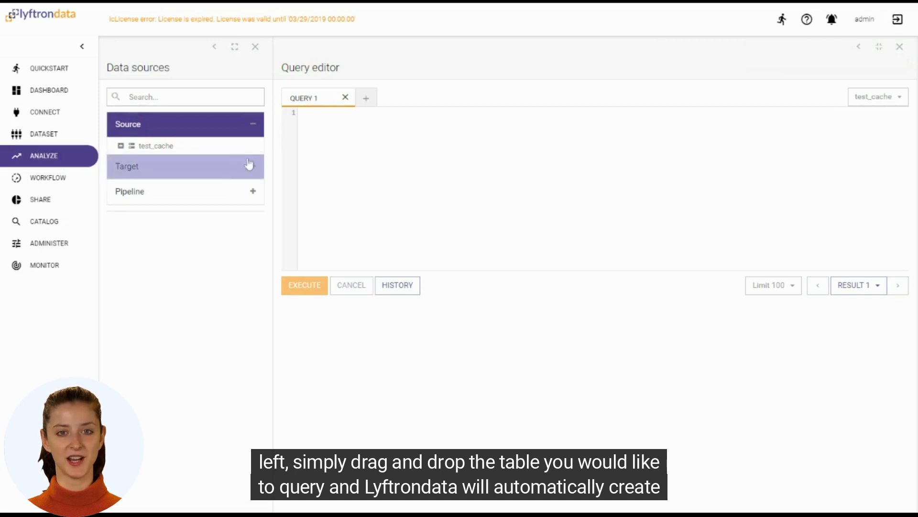
pyautogui.click(156, 145)
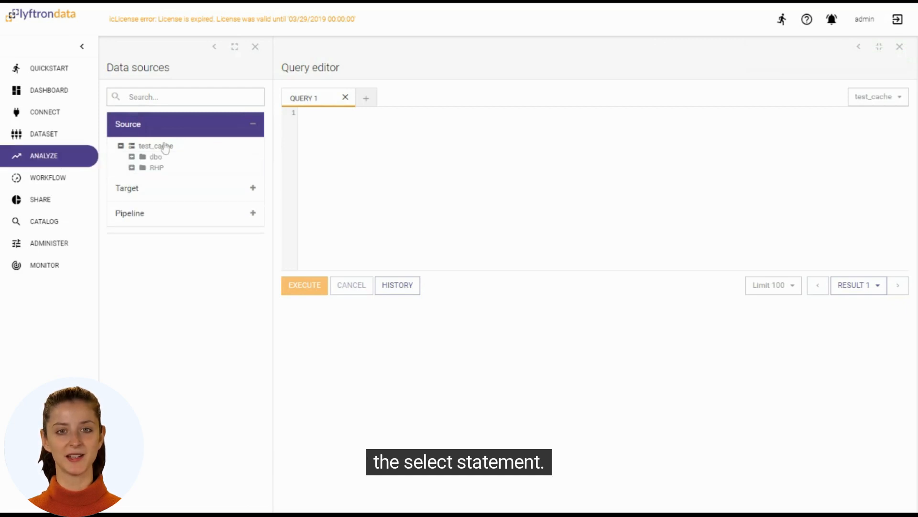
pyautogui.moveTo(161, 171)
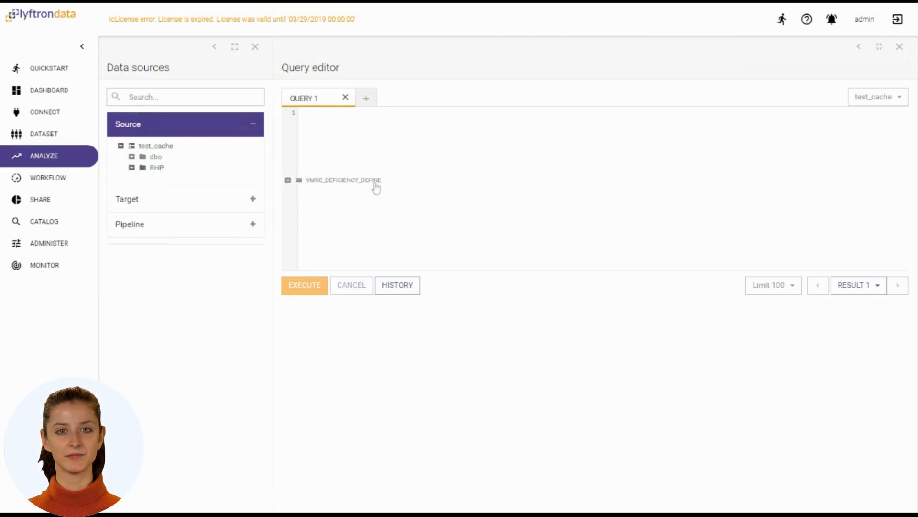
pyautogui.click(343, 180)
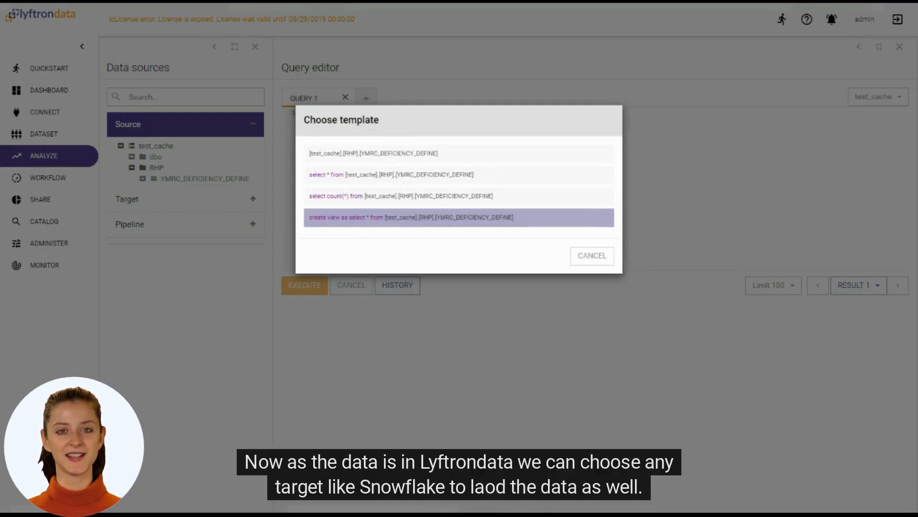
pyautogui.click(395, 195)
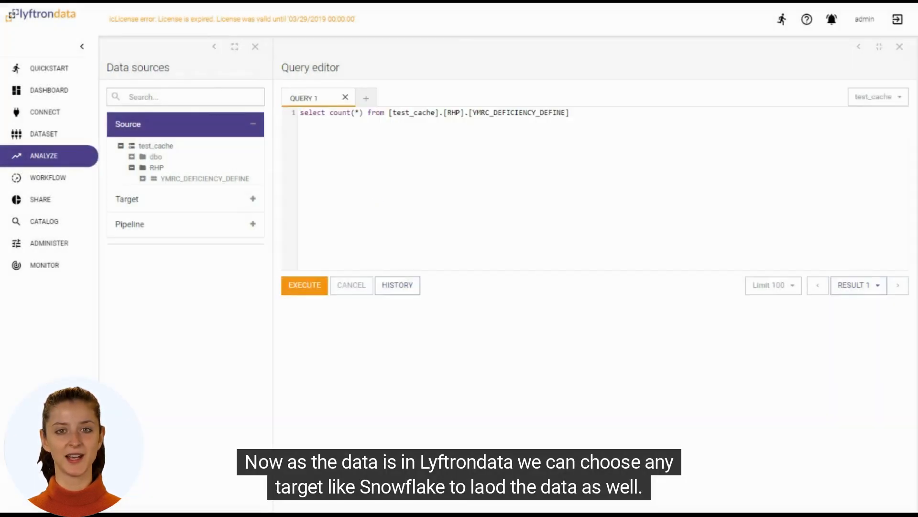